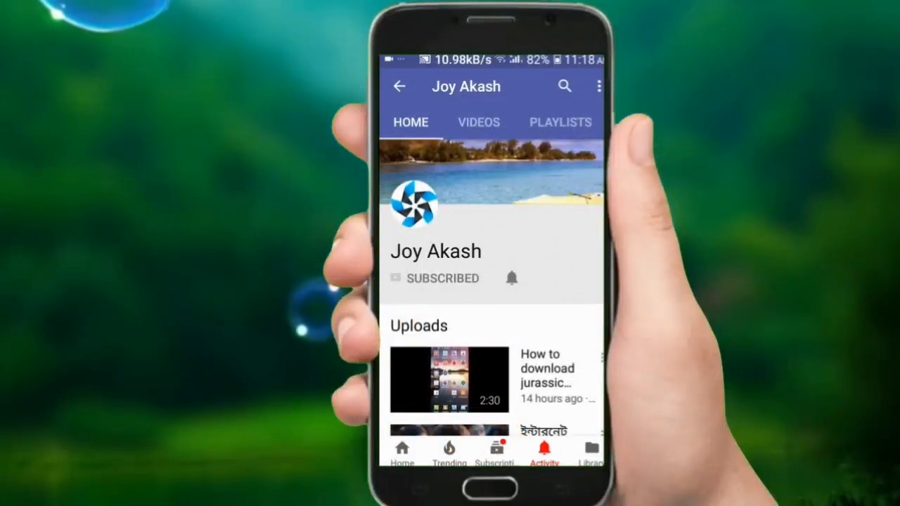
# Leave the YouTube channel page and return to the phone's home screen app grid
pyautogui.click(511, 278)
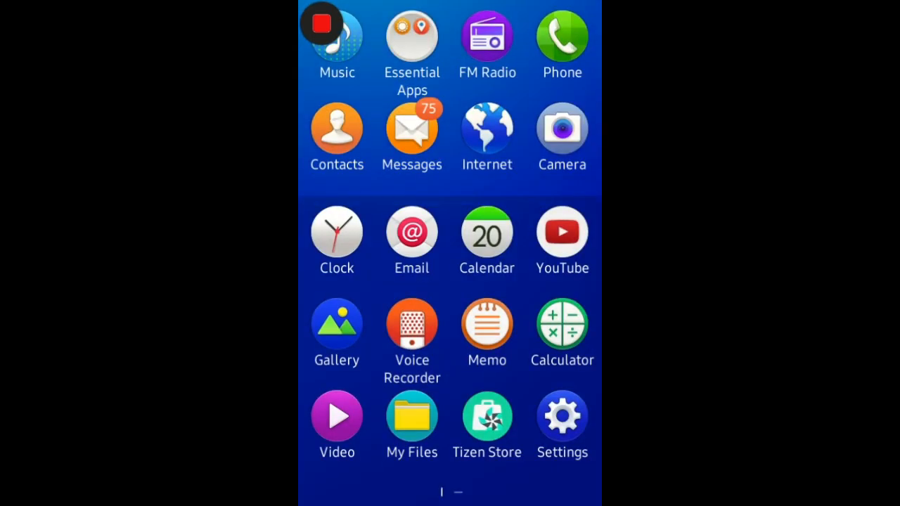
# Swipe the home screen to reach the web browser and its address entry with suggested sites
pyautogui.hscroll(-3)
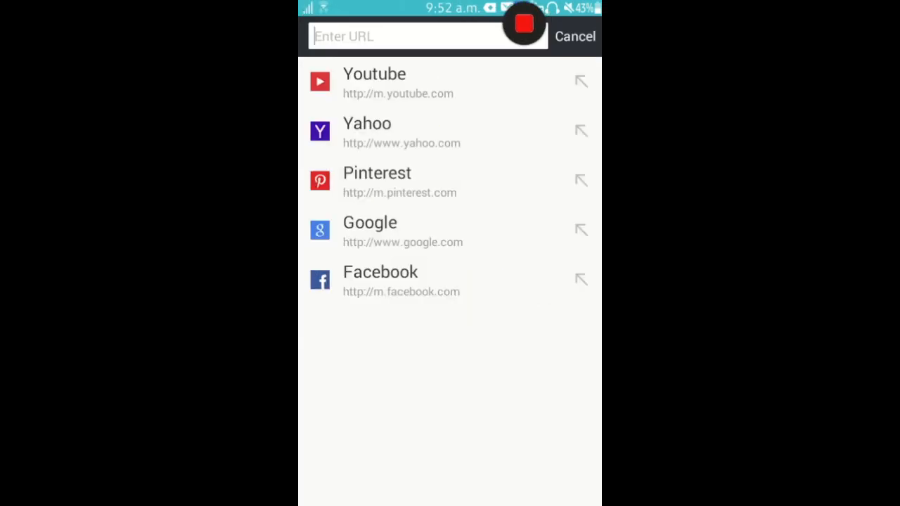
# From the browser's address keyboard, reach Indic Keyboard Settings via Input options
pyautogui.click(415, 36)
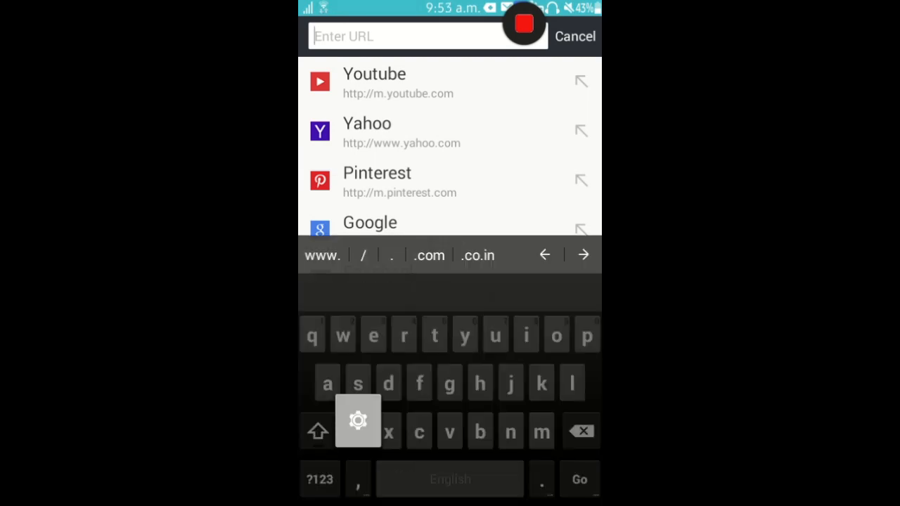
pyautogui.click(357, 422)
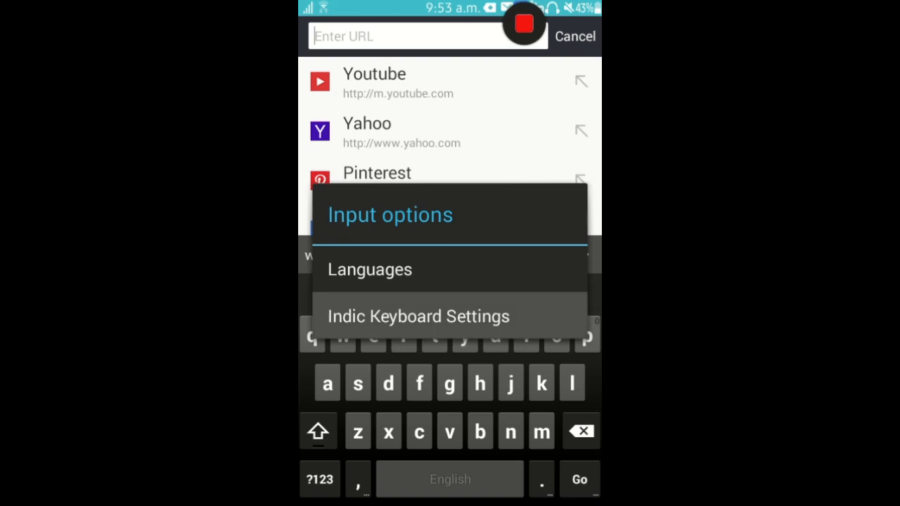
pyautogui.click(418, 315)
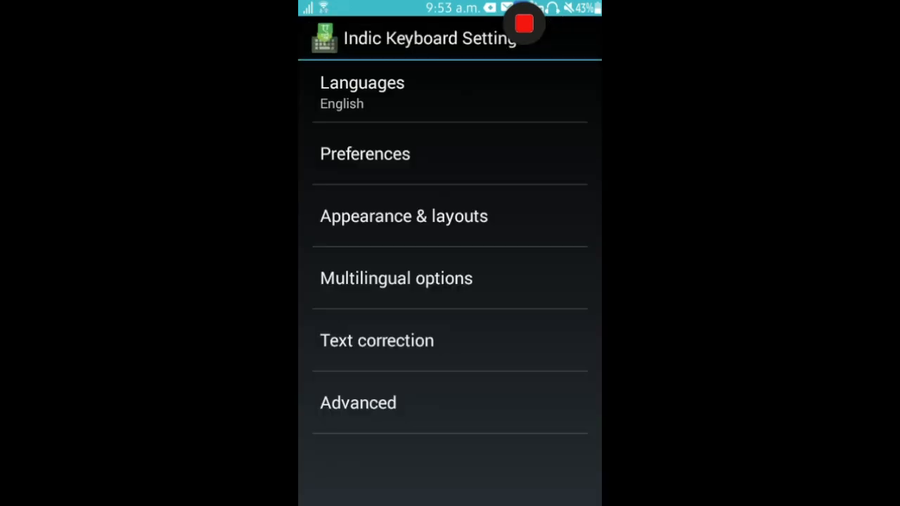
# Go through Text correction and Personal dictionary, ending at the phone's main Settings list
pyautogui.click(377, 341)
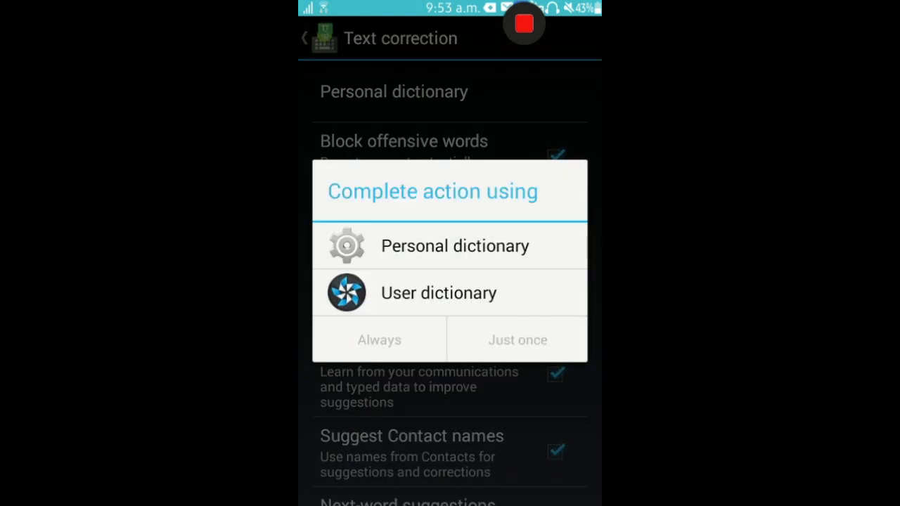
pyautogui.click(455, 245)
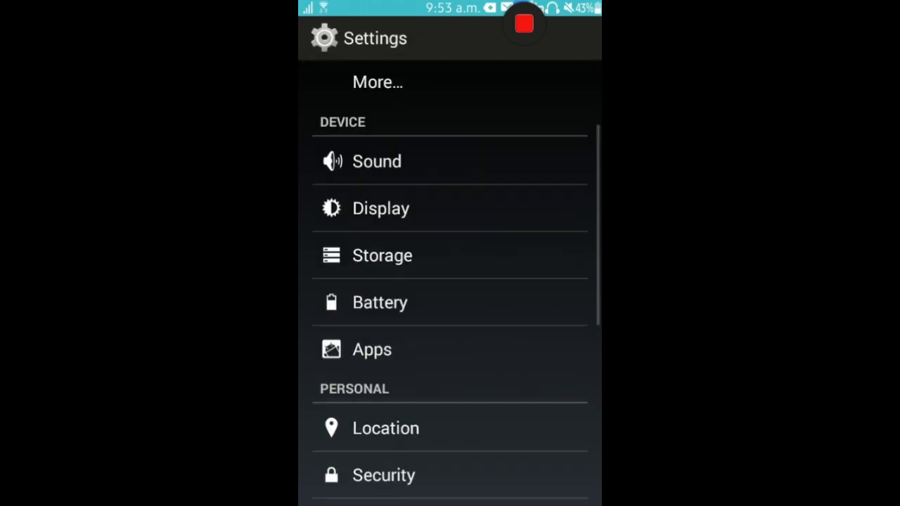
# In Security under Personal, enable Unknown sources and confirm the warning
pyautogui.scroll(-3)
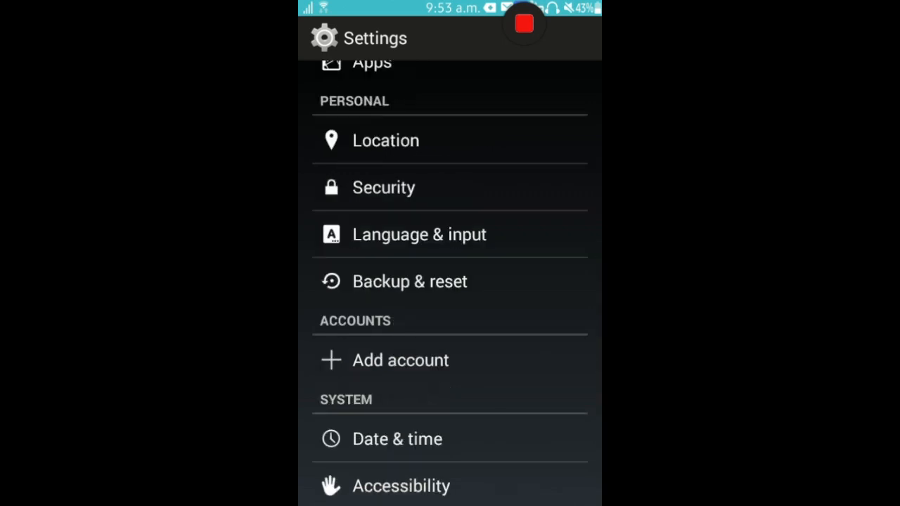
pyautogui.click(382, 187)
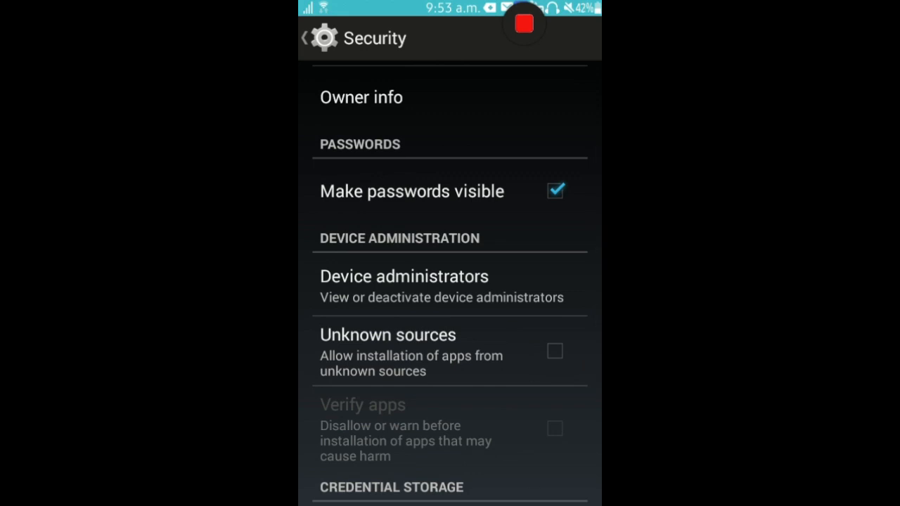
pyautogui.click(554, 352)
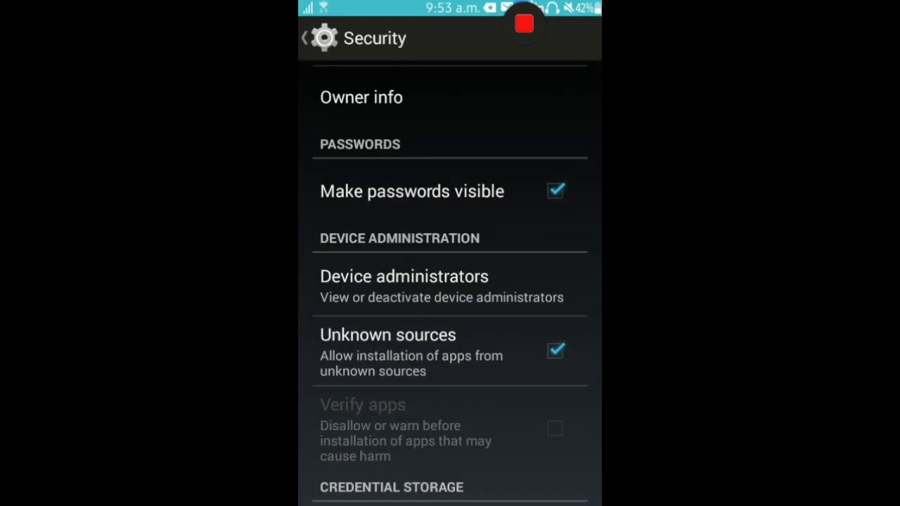
pyautogui.click(523, 25)
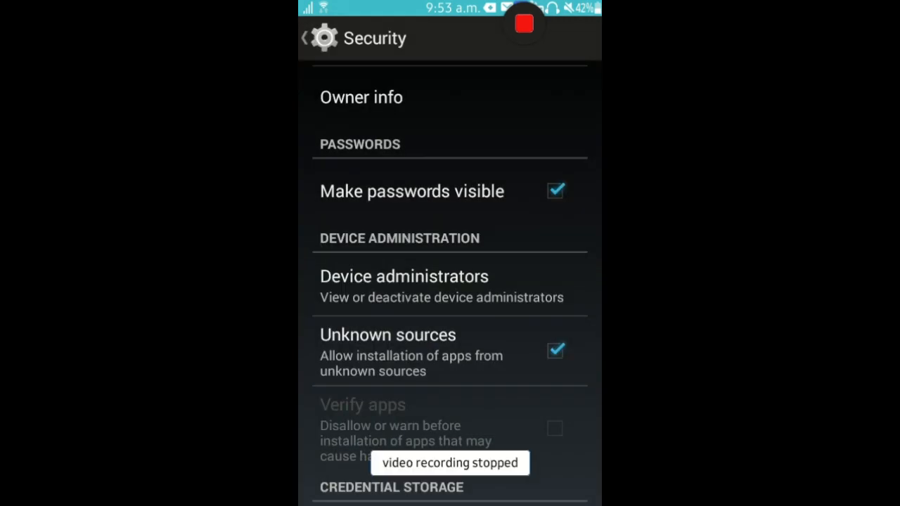
pyautogui.scroll(-3)
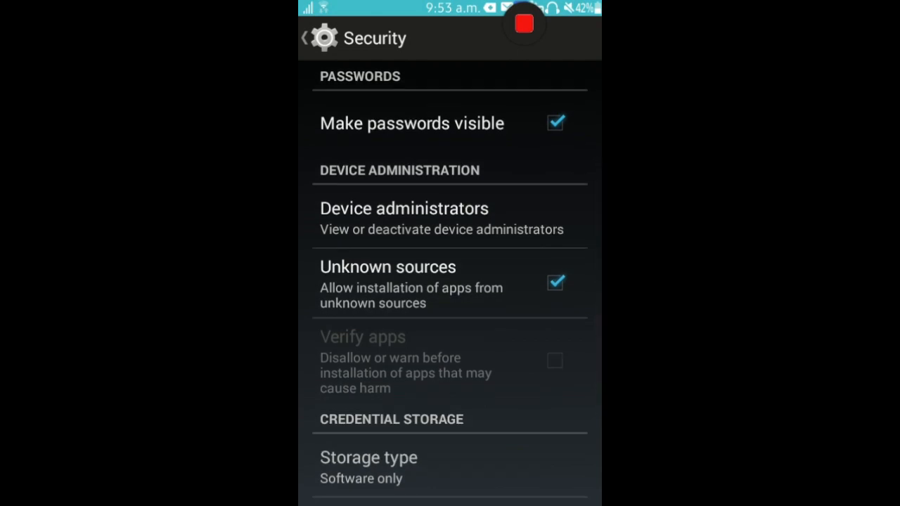